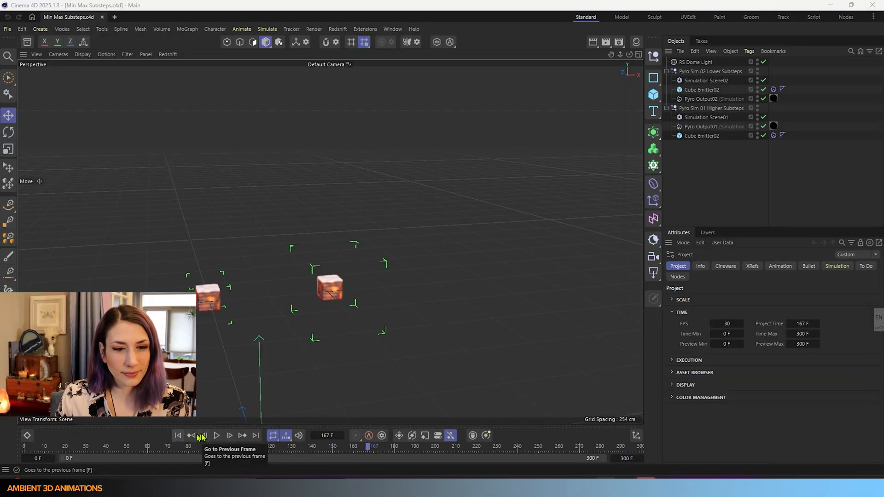
Rewind to frame 0, play both fire trail simulations, pause, then jump back to the first frame.
left_click(178, 435)
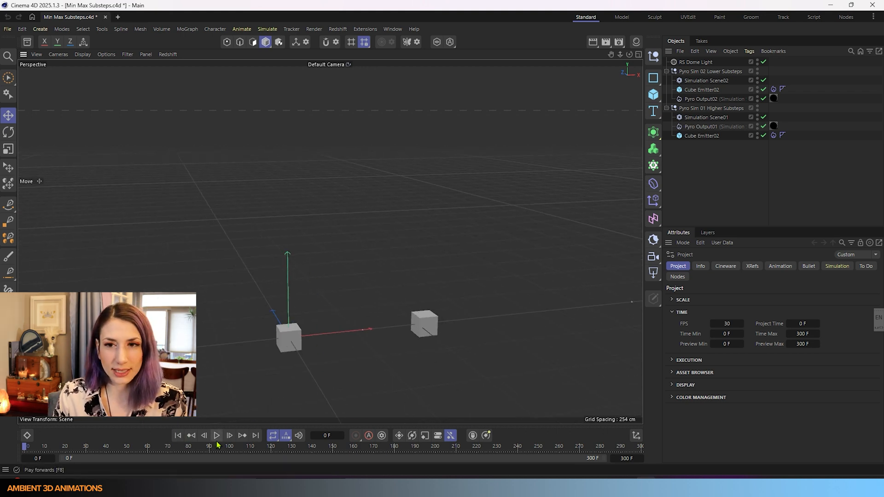
left_click(217, 435)
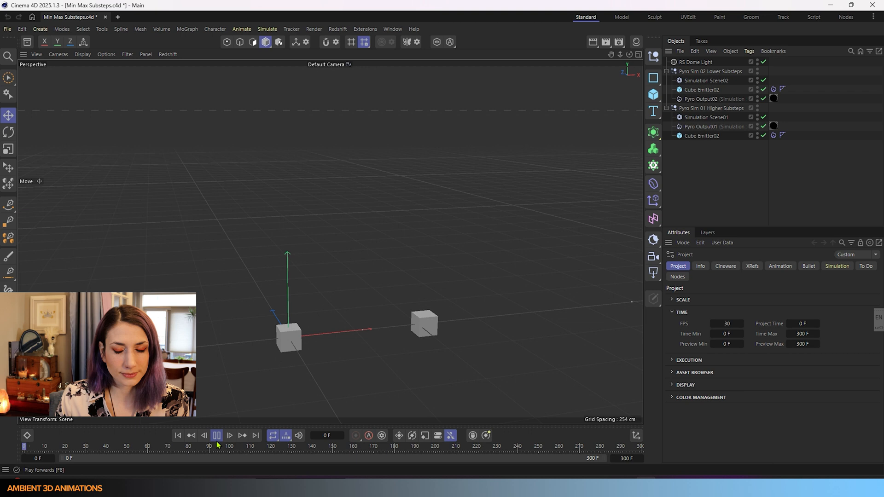
left_click(216, 435)
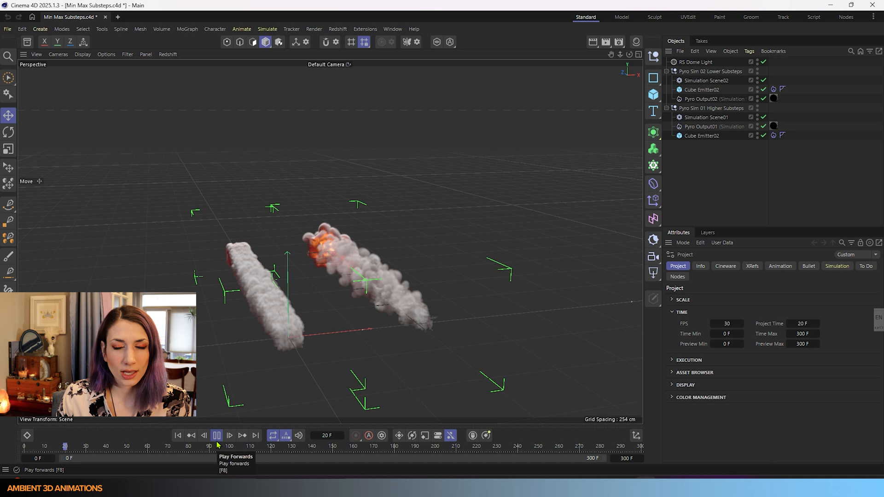
left_click(217, 435)
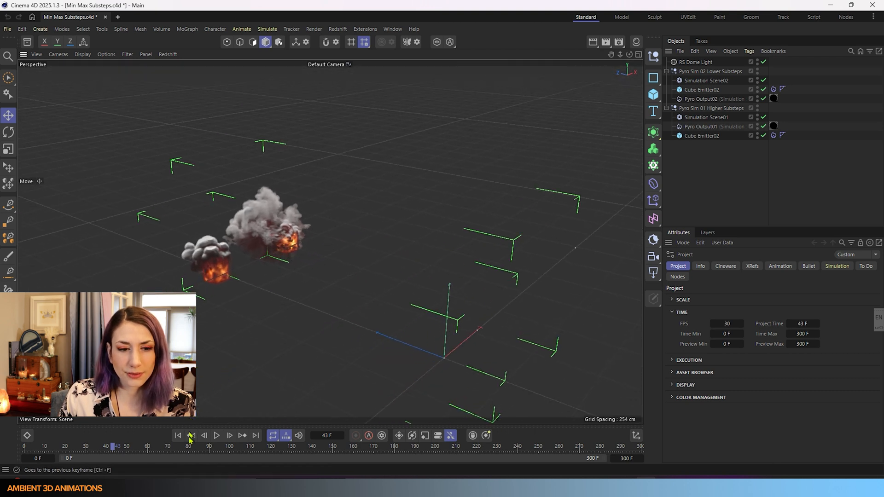
left_click(178, 435)
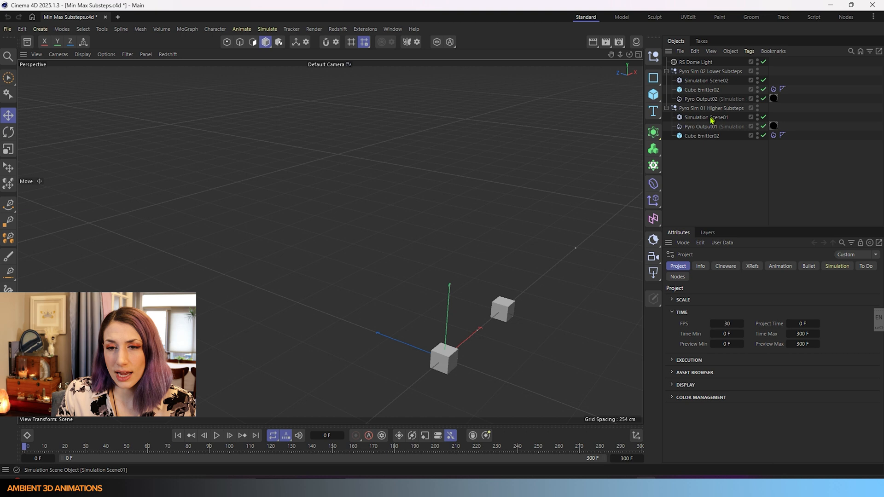
mouse_move(701, 135)
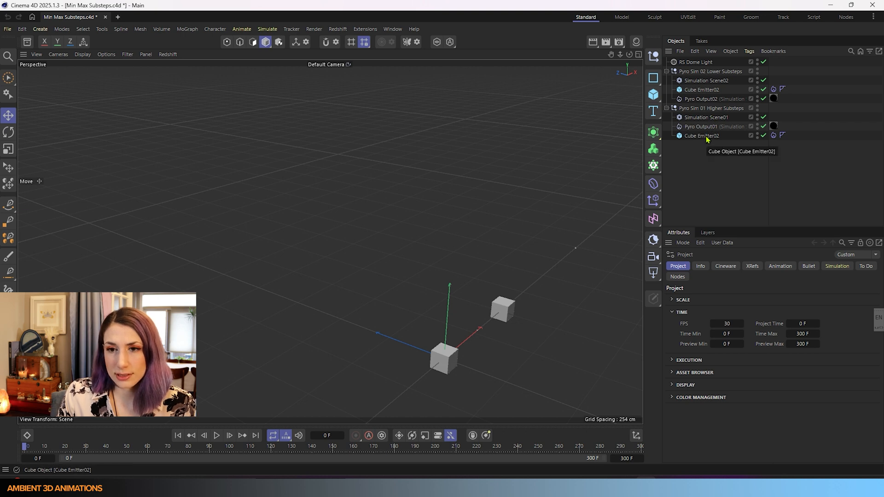
Select both Cube Emitter02 objects and show the Pyro Emitter tag with continuous mode and 0 substeps.
left_click(702, 135)
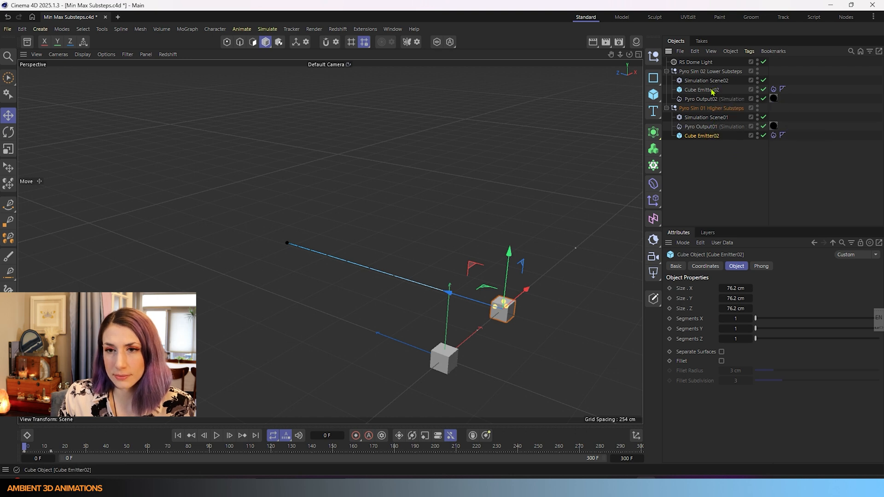
left_click(701, 135)
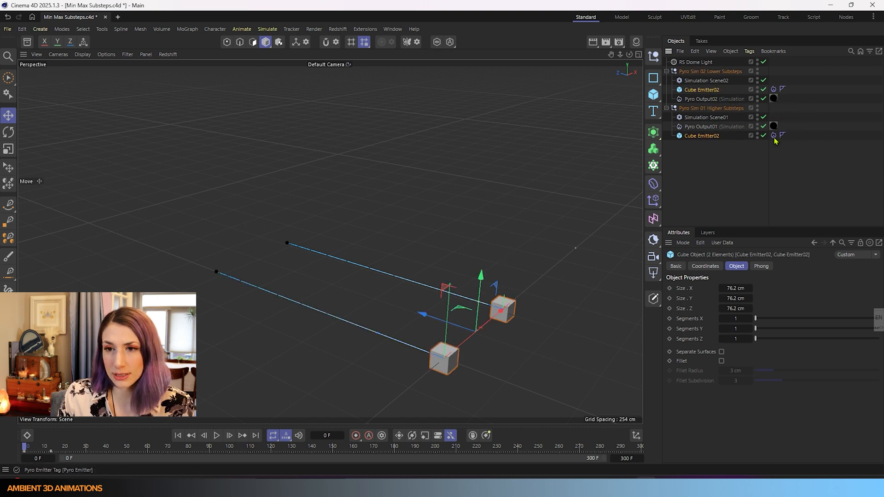
left_click(774, 136)
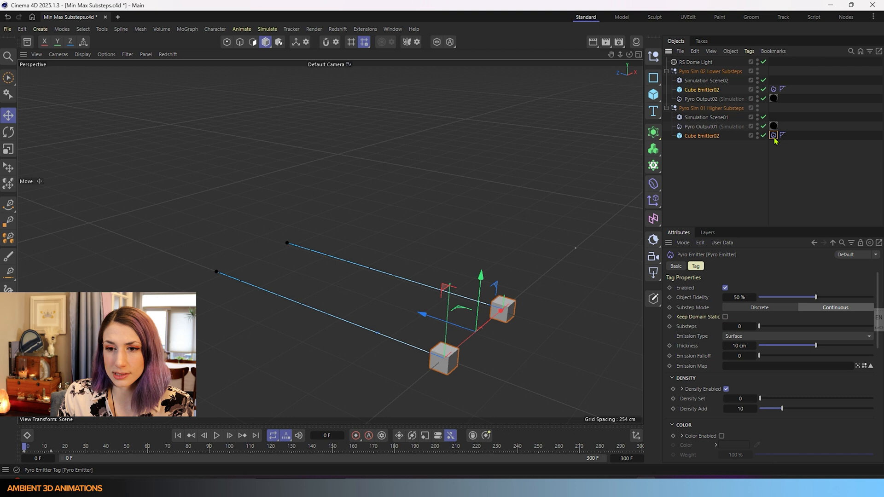
mouse_move(774, 135)
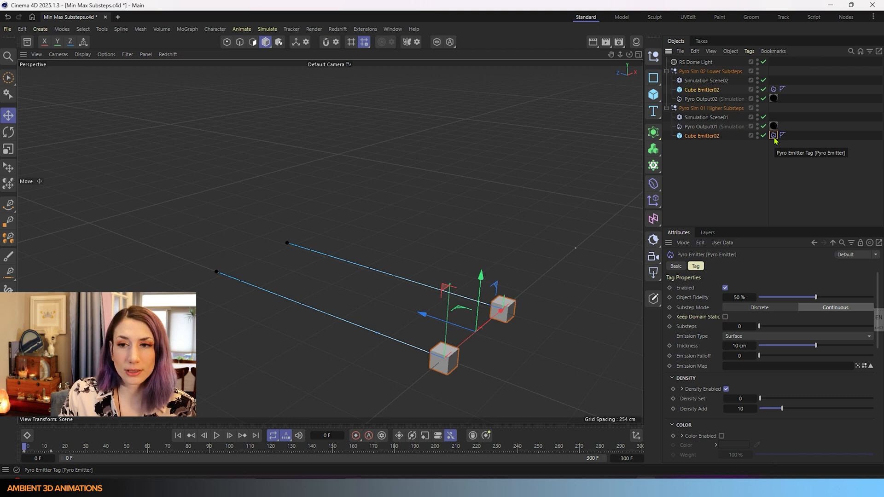
right_click(701, 136)
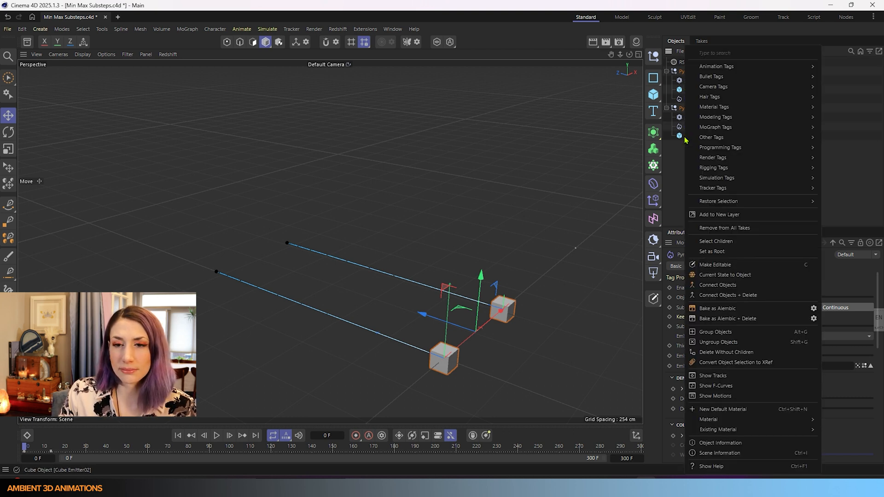
mouse_move(714, 167)
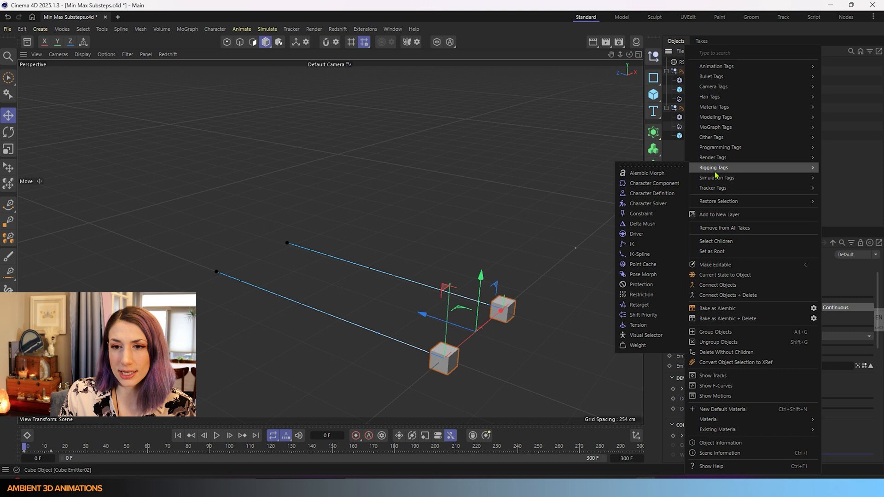
mouse_move(718, 177)
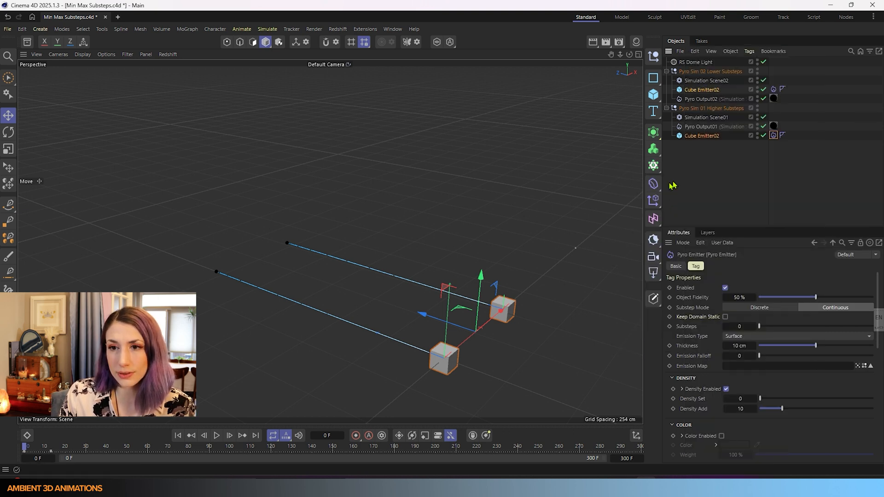
mouse_move(773, 136)
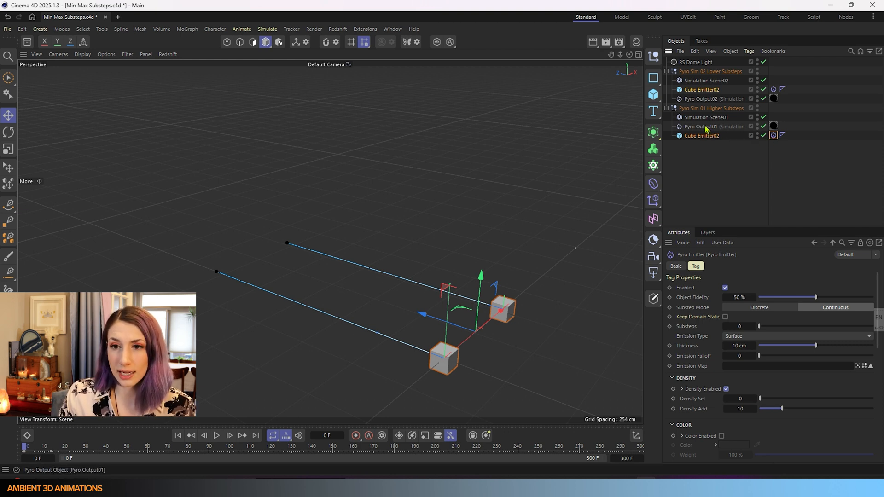
Inspect Simulation Scene01's Pyro settings showing 8 minimum and 32 maximum substeps.
left_click(774, 135)
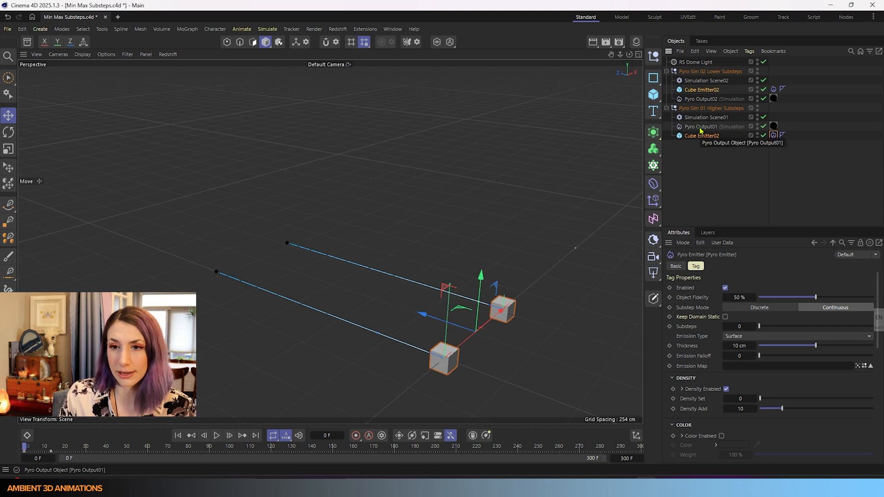
left_click(702, 126)
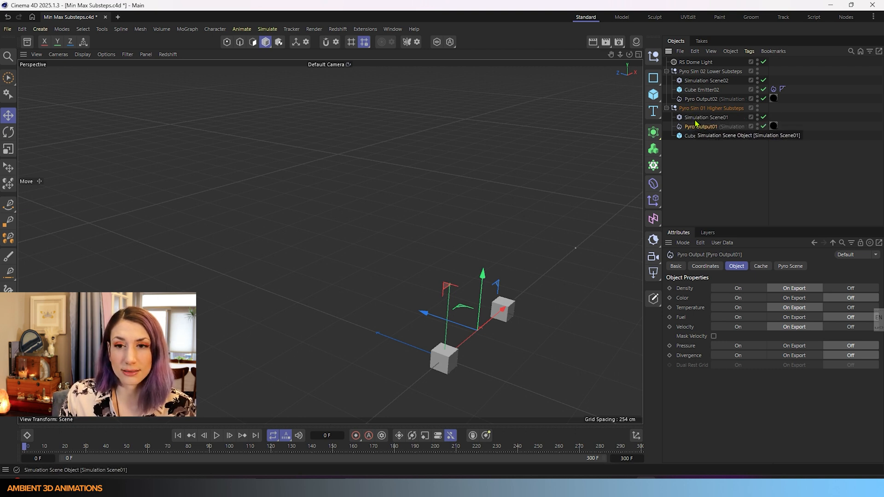
left_click(706, 117)
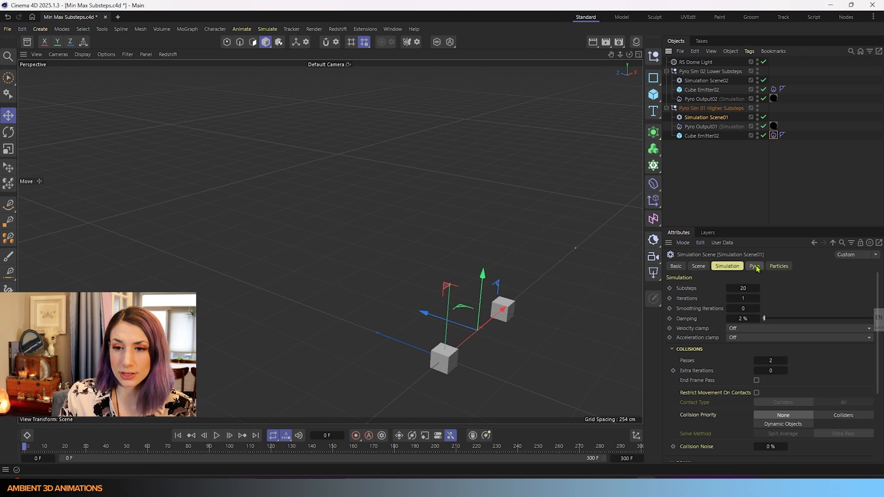
left_click(754, 265)
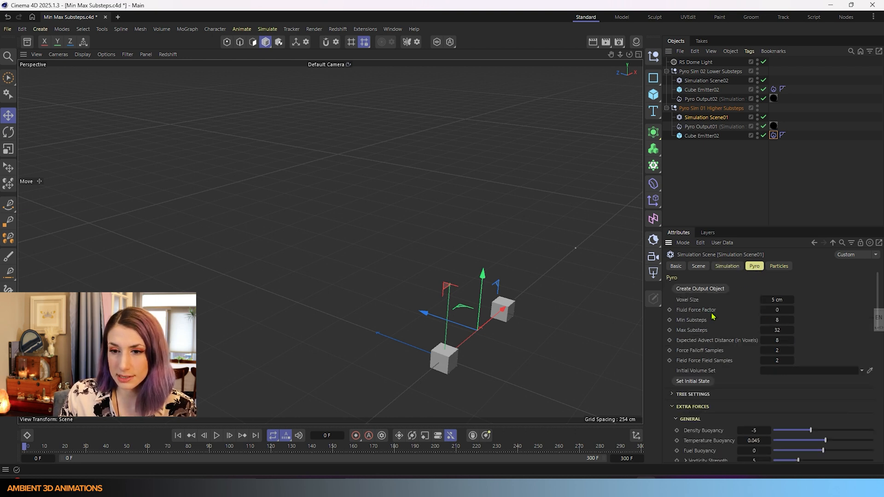
mouse_move(705, 329)
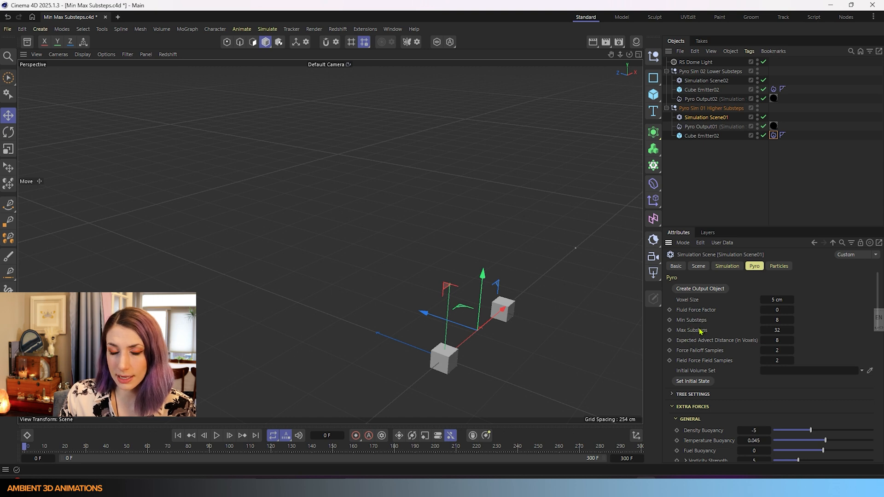
Check that Pyro Output01's Pyro Scene is linked to Simulation Scene01.
left_click(701, 135)
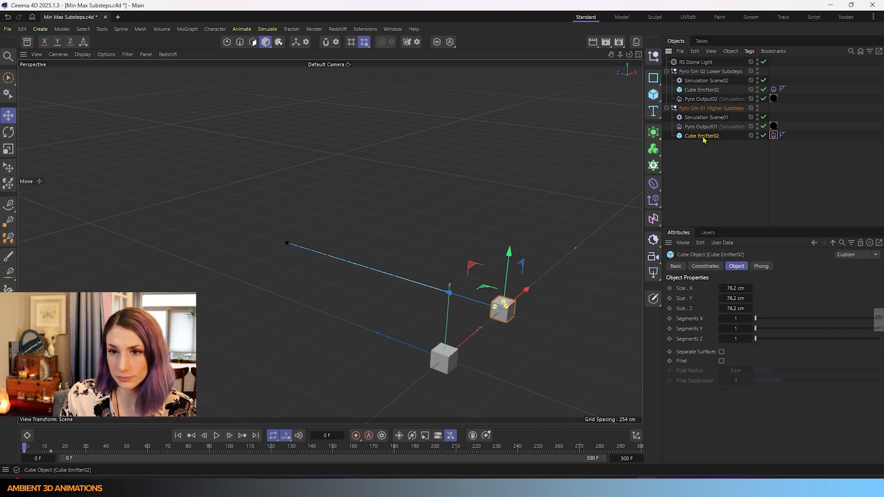
left_click(702, 127)
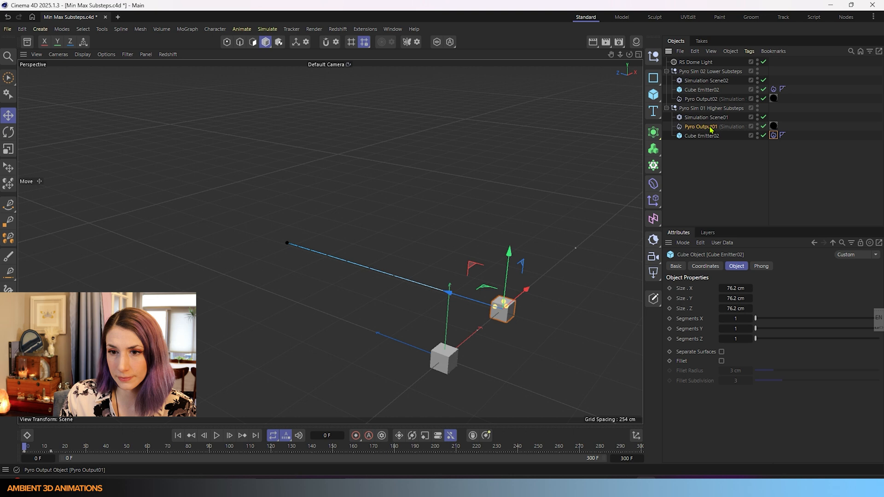
left_click(701, 126)
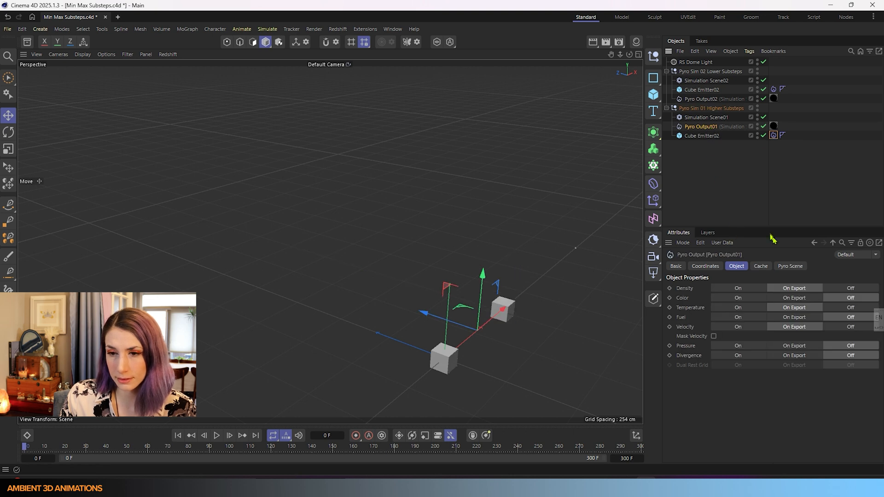
left_click(790, 266)
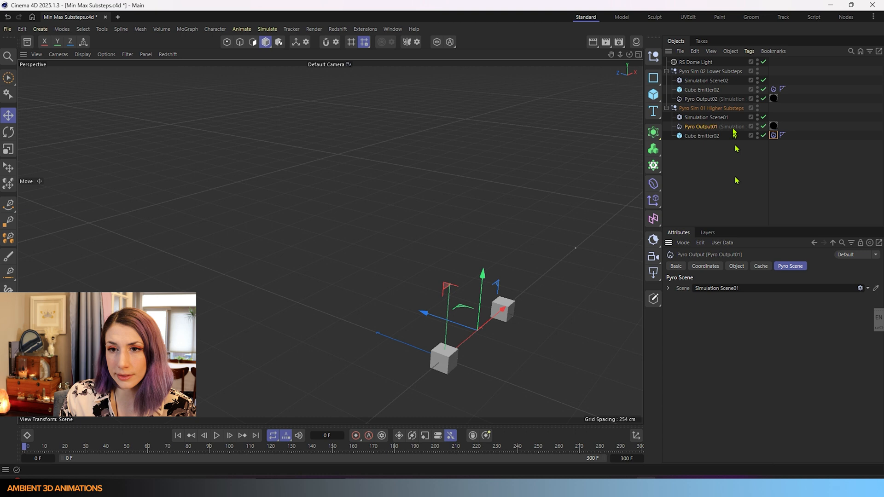
Recheck Simulation Scene01's 8/32 substeps, then show the Cube Emitter02 R More Substeps object properties.
left_click(706, 117)
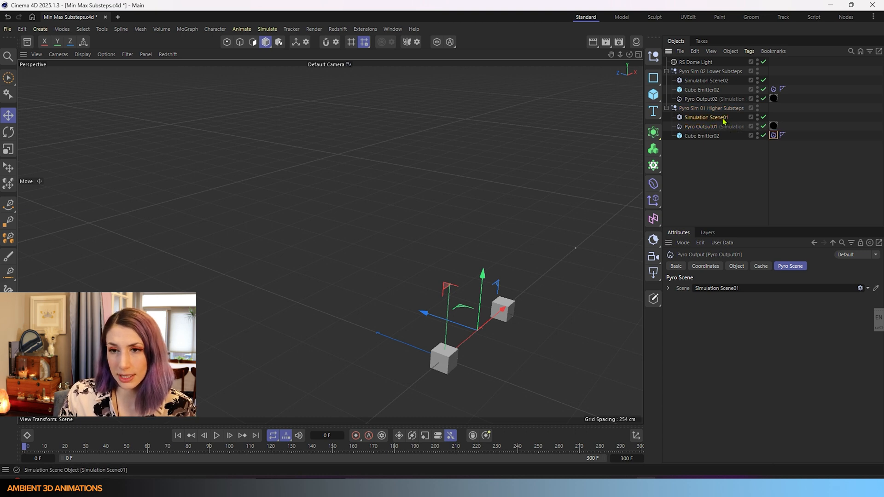
left_click(705, 117)
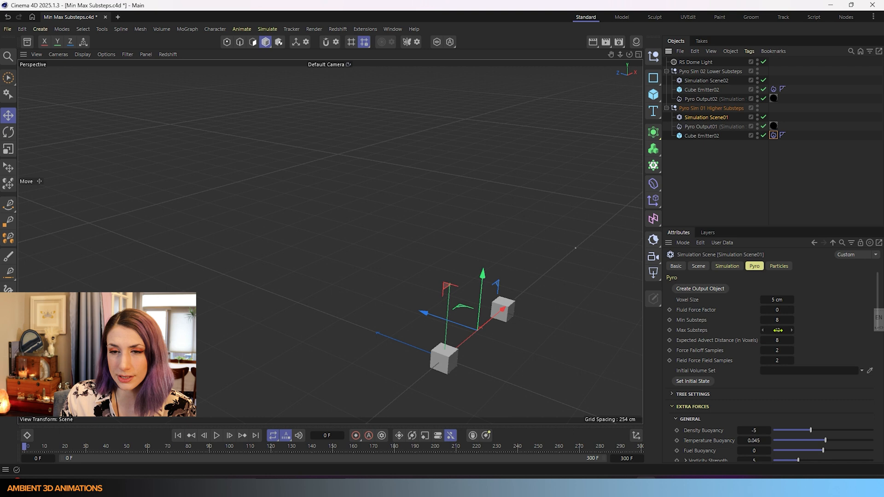
left_click(701, 135)
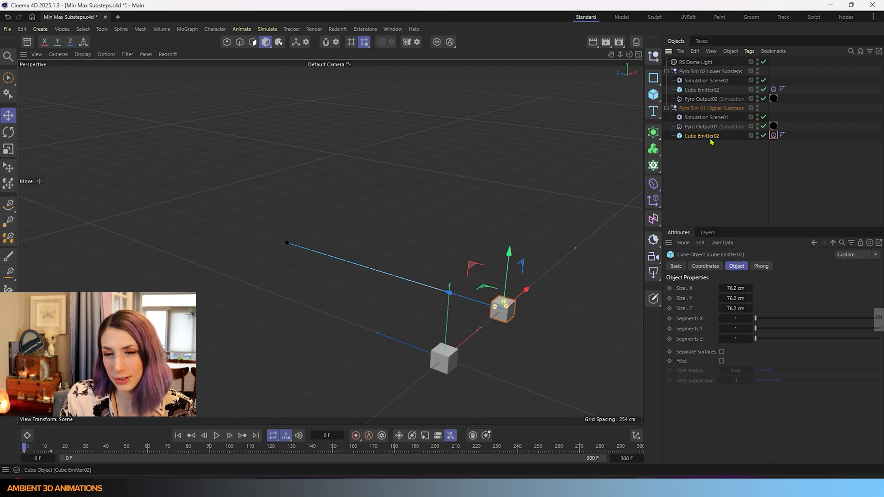
double_click(700, 135)
type(" R More Substeps")
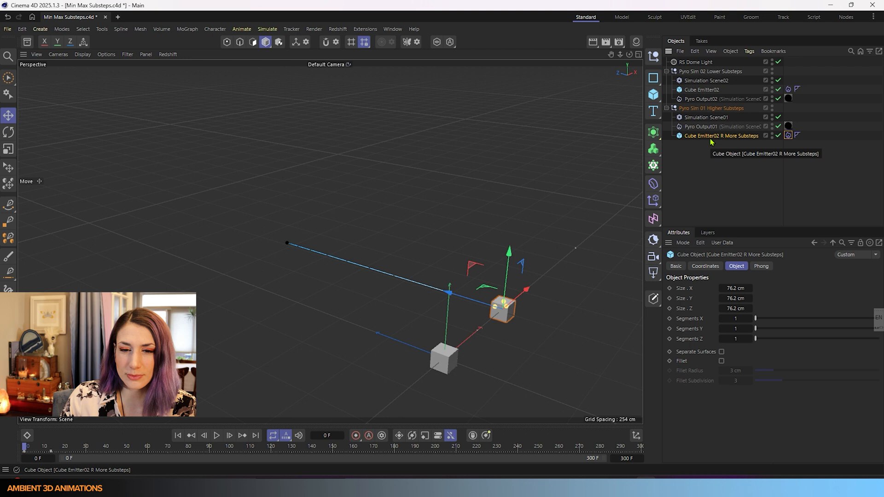
Show Simulation Scene02's Pyro settings with 0 minimum and 0 maximum substeps.
left_click(707, 80)
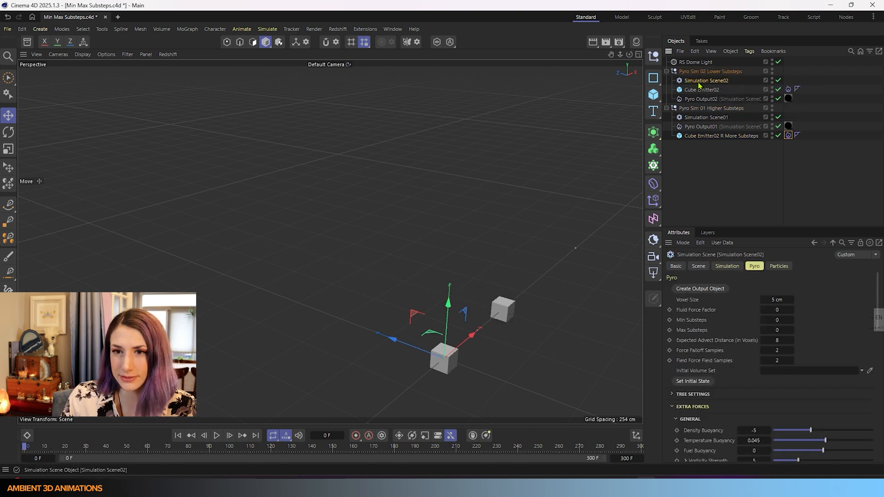
mouse_move(703, 331)
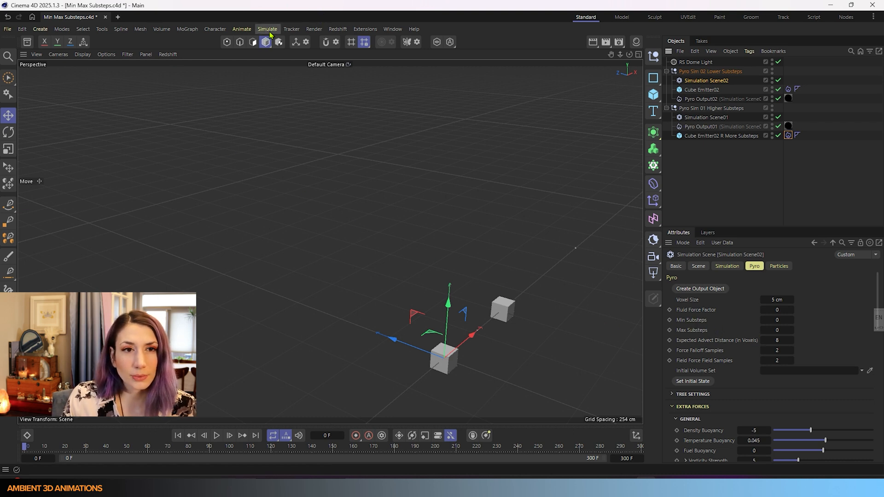
left_click(267, 28)
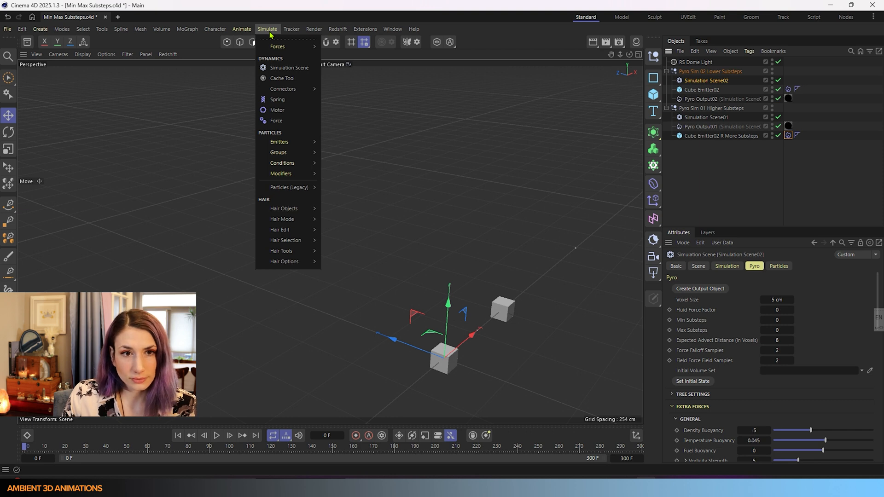
mouse_move(289, 68)
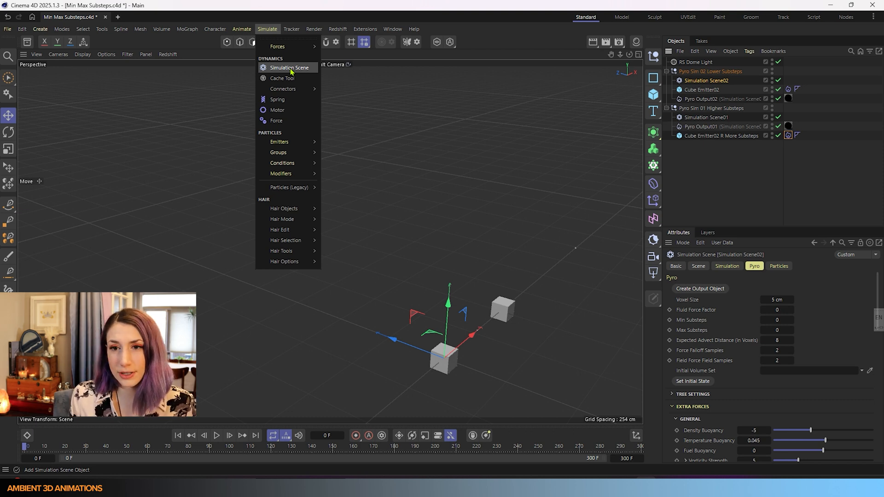
mouse_move(801, 203)
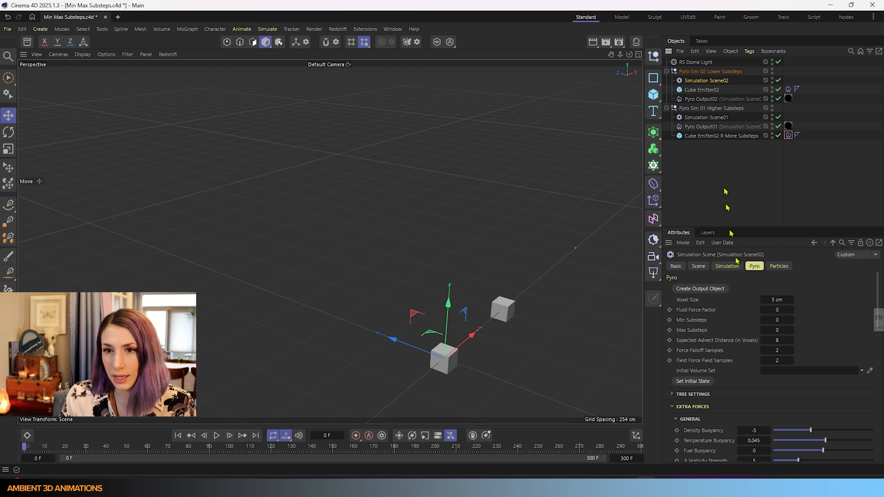
mouse_move(203, 435)
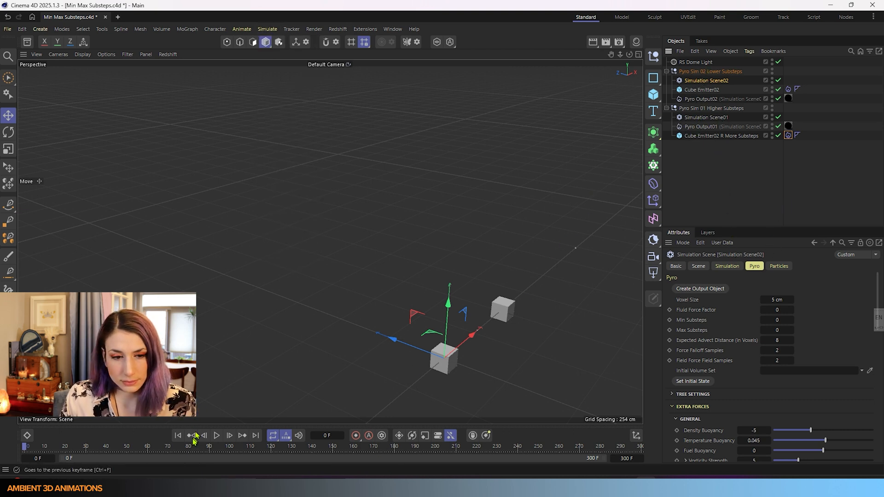
mouse_move(715, 347)
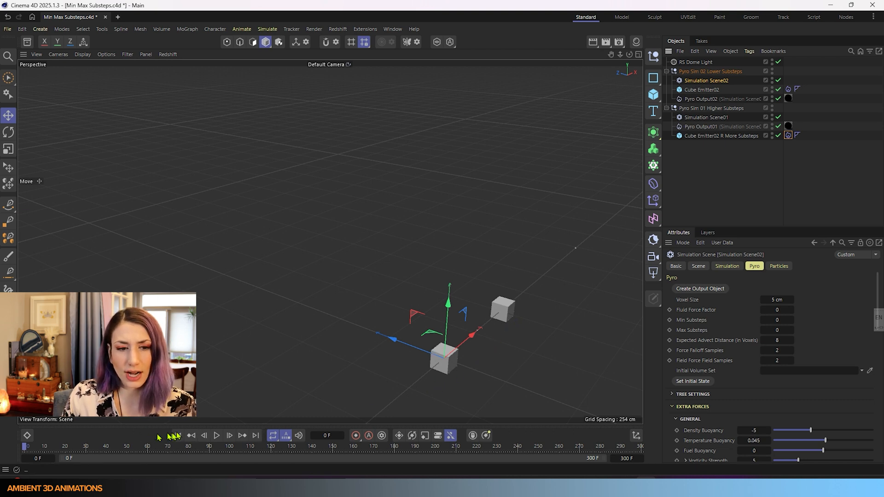
Start playback so both cube emitters begin producing fire trails.
left_click(216, 435)
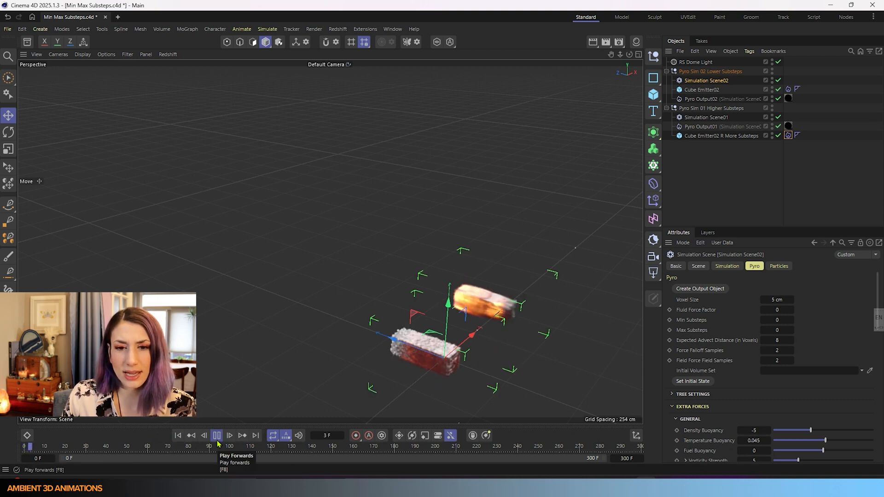
Pause playback at frame 13 and select Cube Emitter02 R More Substeps to show its properties.
left_click(216, 435)
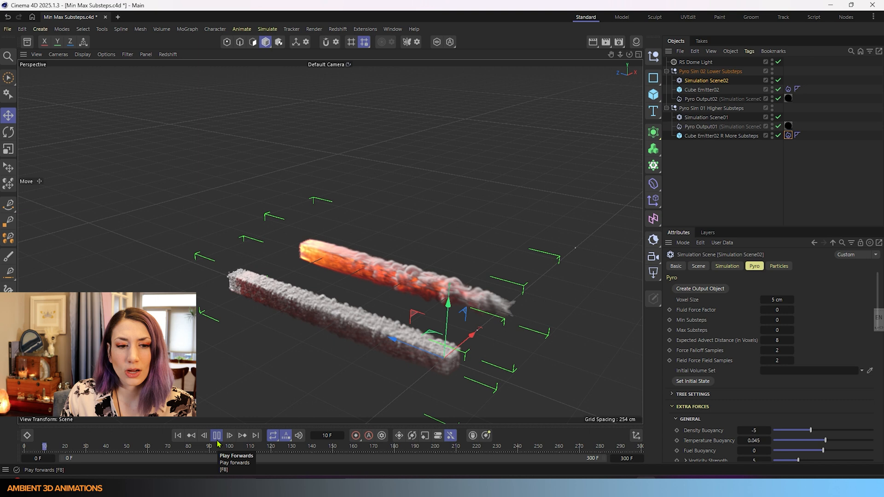
left_click(217, 435)
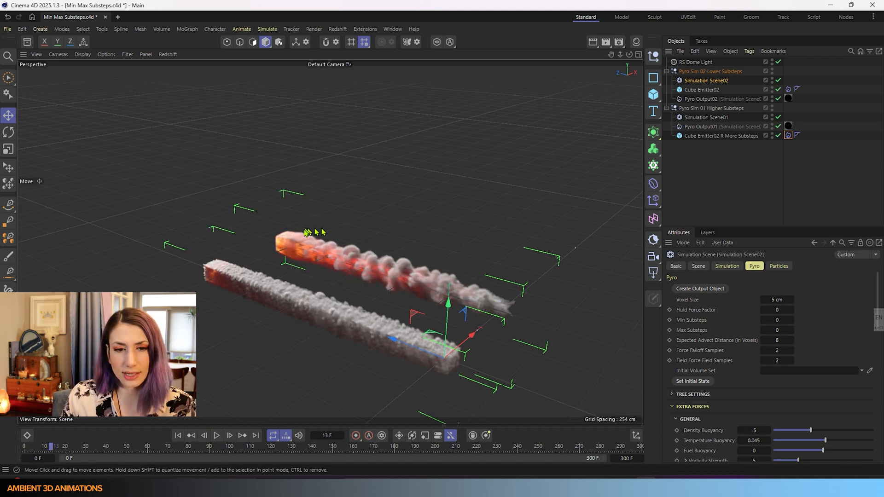
mouse_move(568, 70)
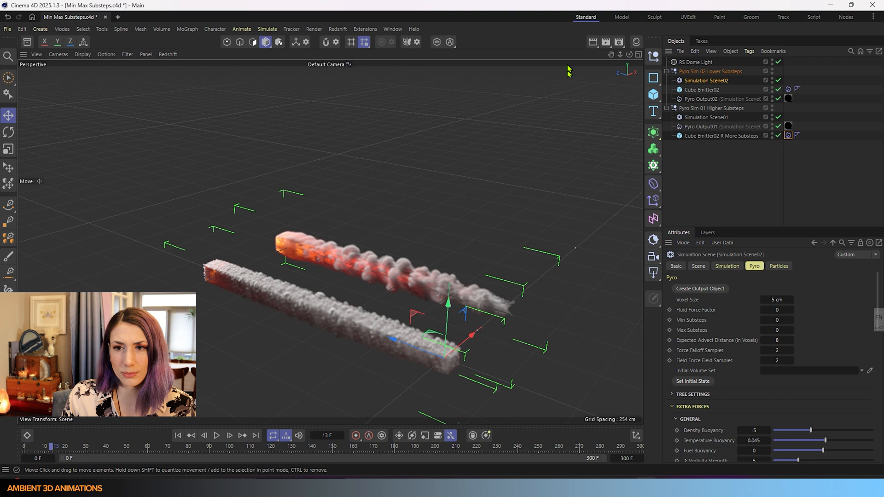
left_click(721, 135)
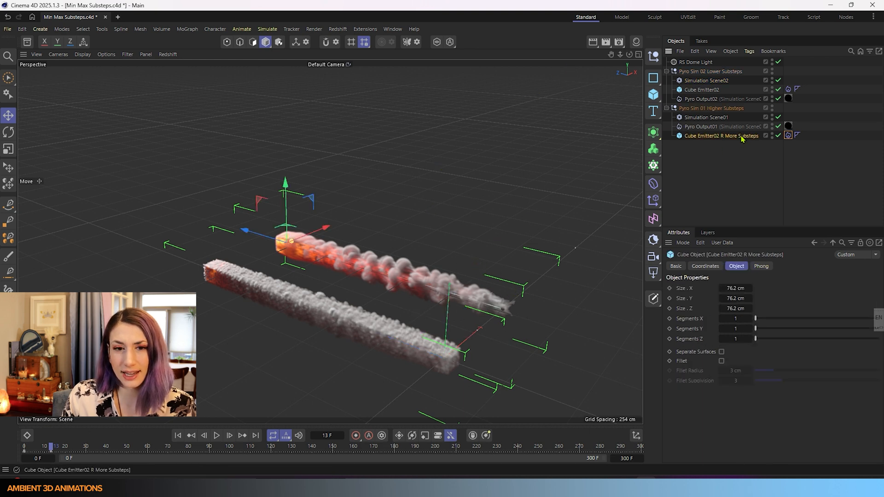
mouse_move(733, 136)
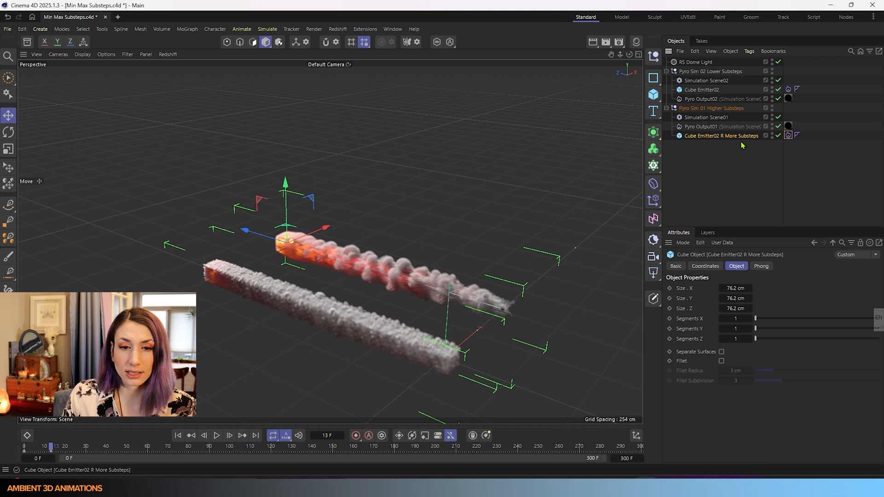
mouse_move(547, 281)
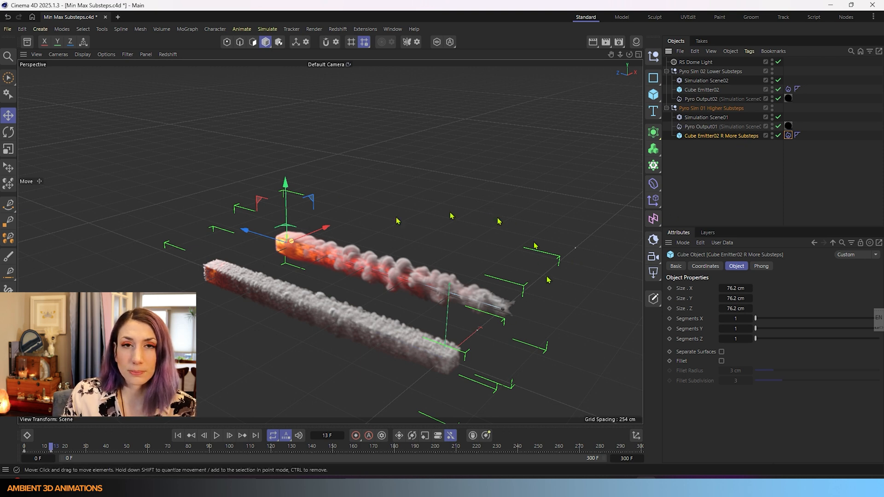
mouse_move(364, 225)
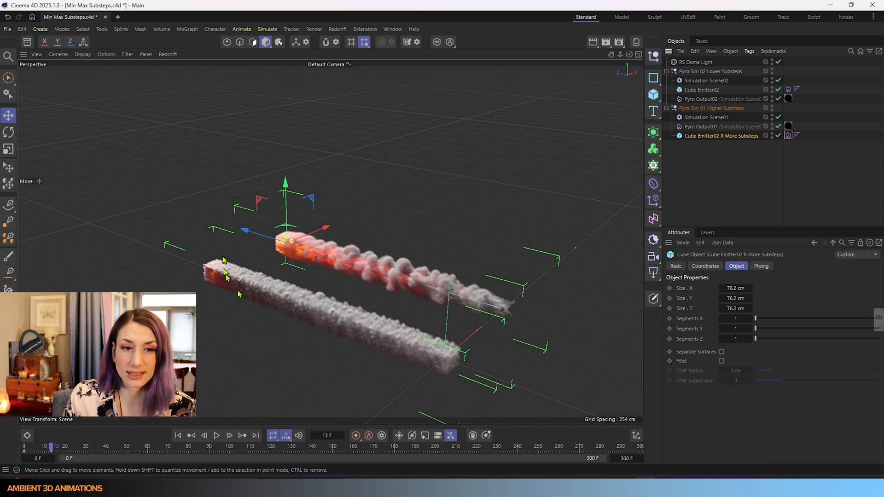
mouse_move(318, 332)
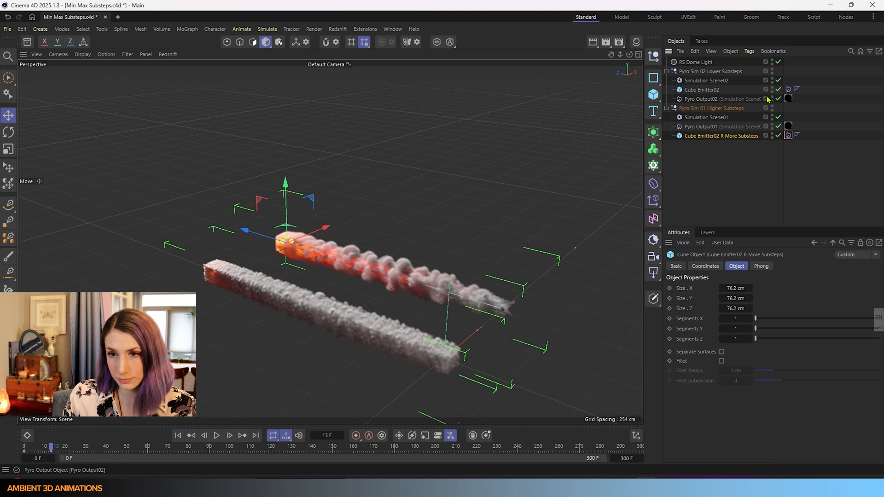
Show Simulation Scene01's 8/32 substep settings again and restart the simulation from frame 0.
left_click(707, 118)
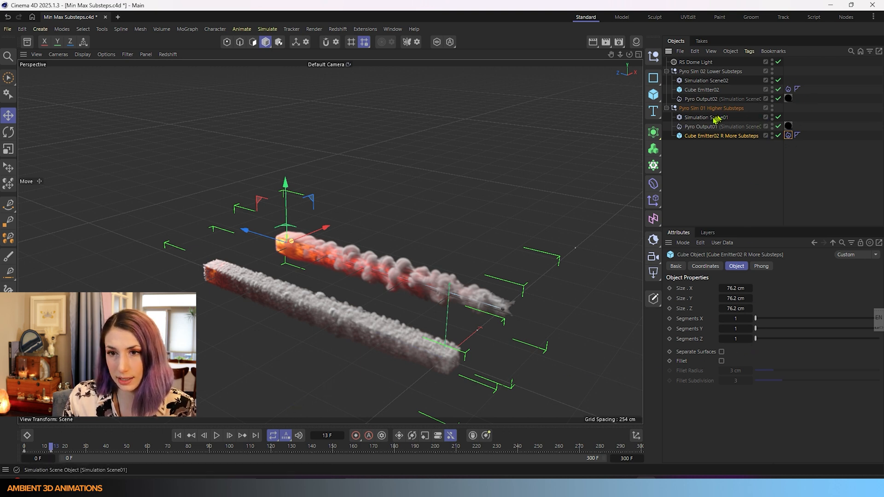
left_click(706, 117)
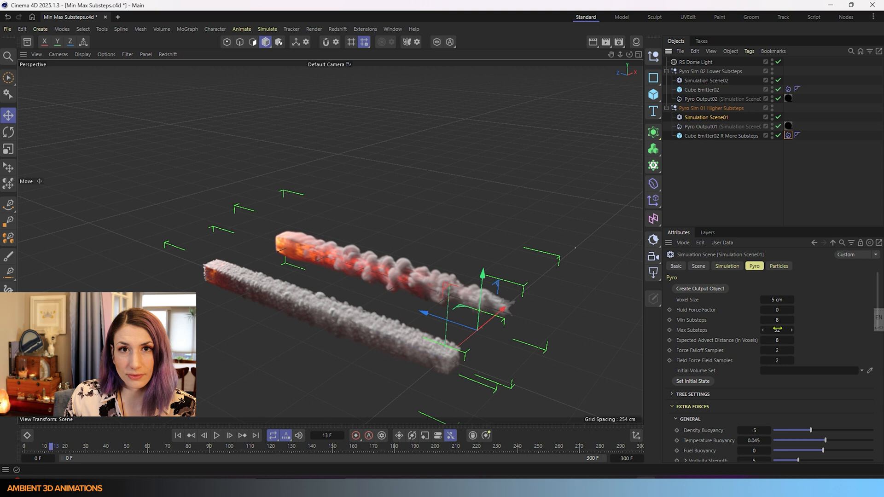
left_click(216, 435)
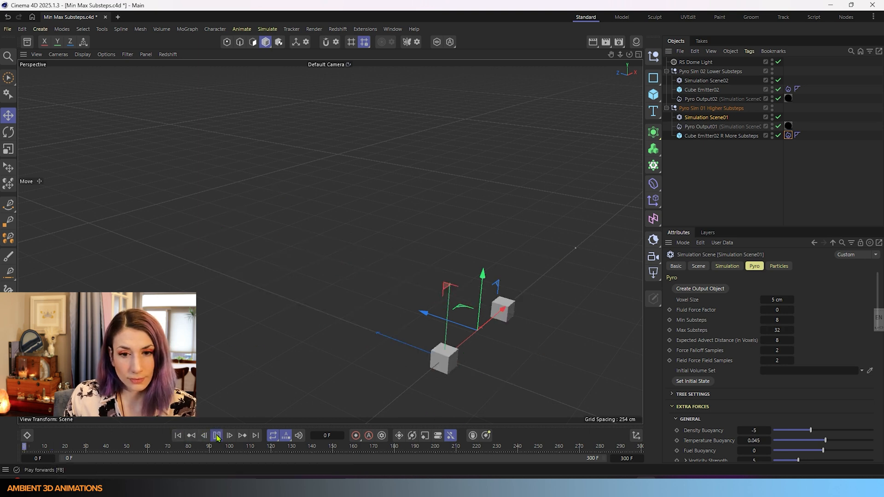
Play the simulation to frame 113 so the default and 8/32-substep fire columns develop side by side.
left_click(217, 435)
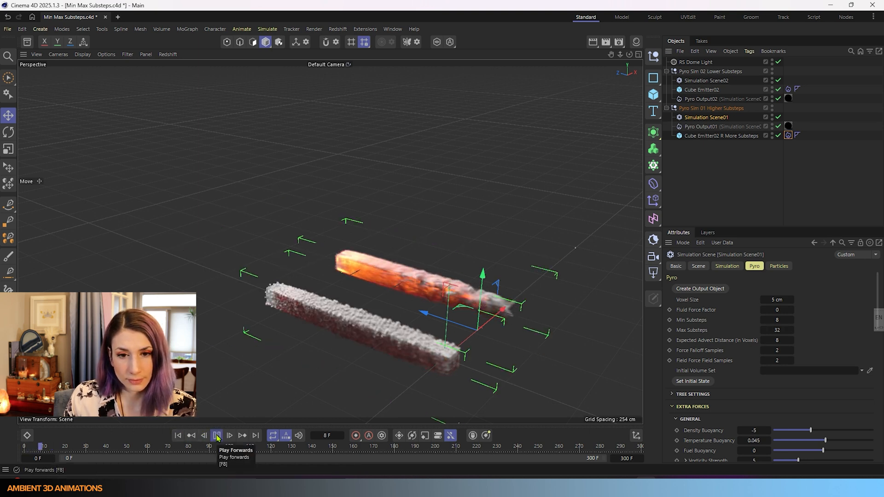
left_click(217, 435)
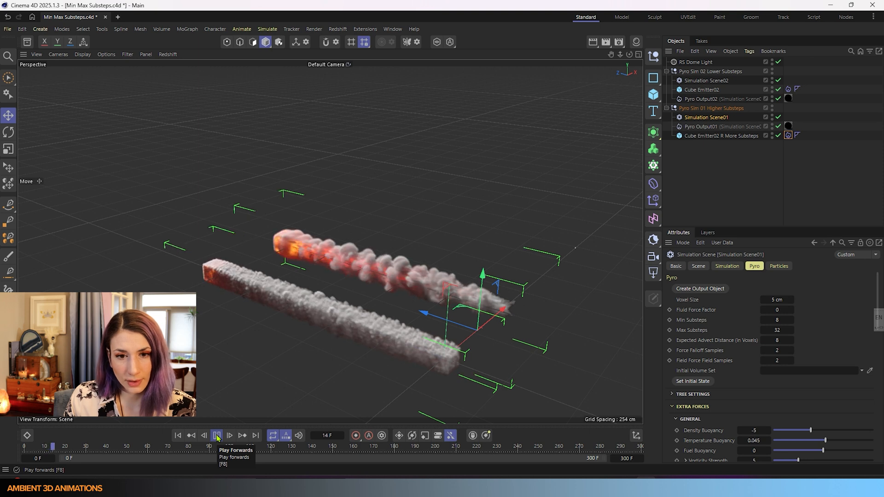
left_click(217, 436)
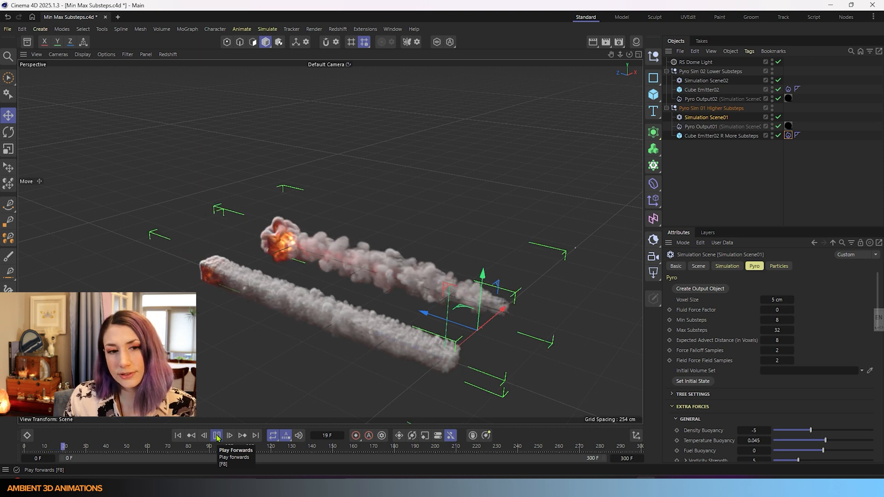
left_click(216, 435)
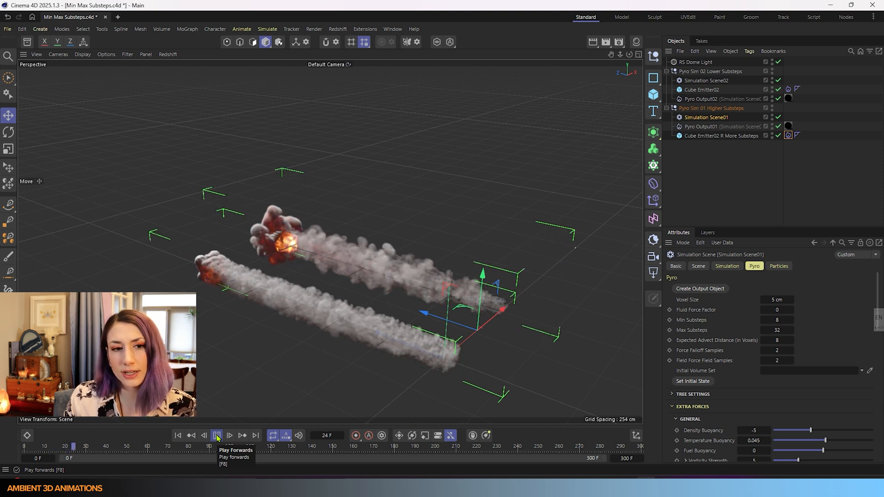
left_click(217, 435)
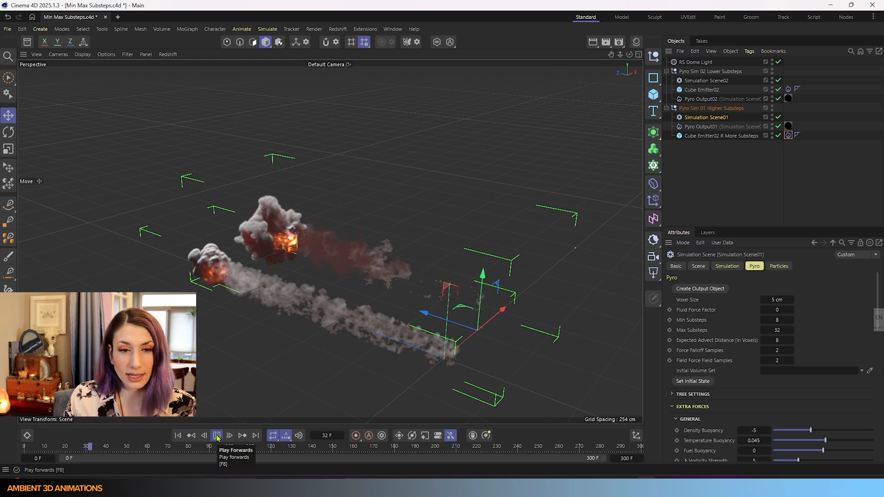
left_click(216, 435)
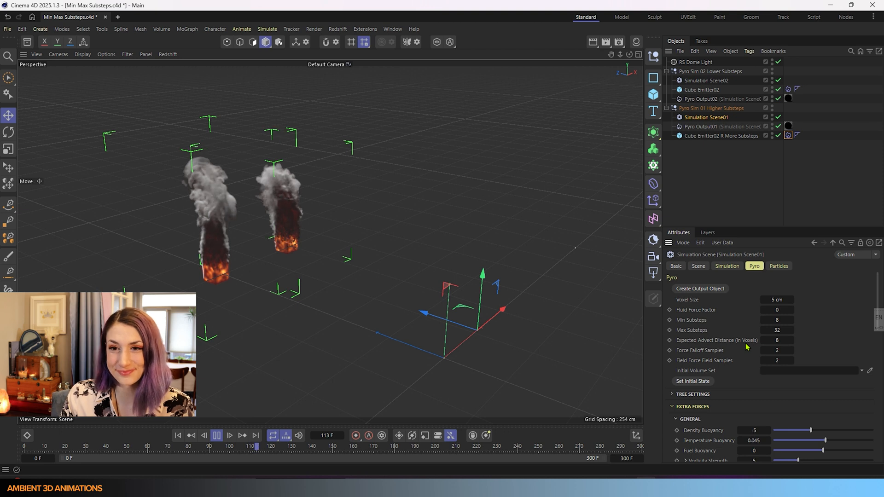
Show Simulation Scene02's Pyro settings with 0/0 substeps for comparison at frame 119.
left_click(706, 80)
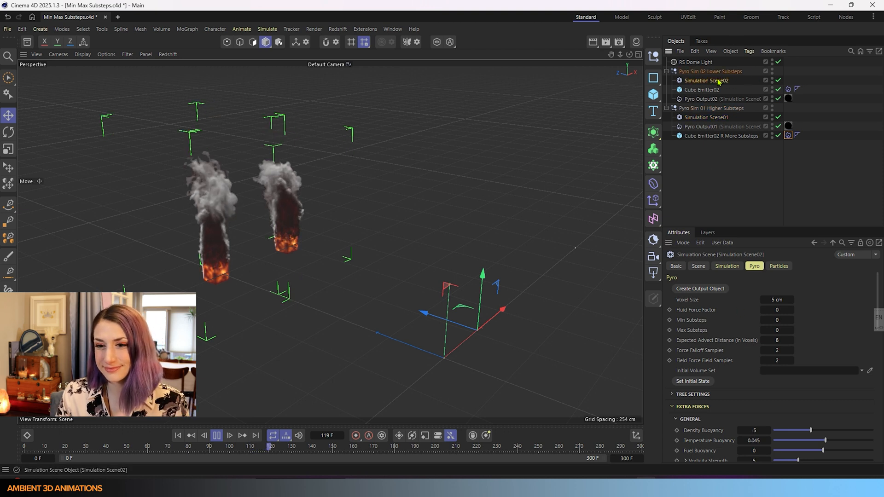